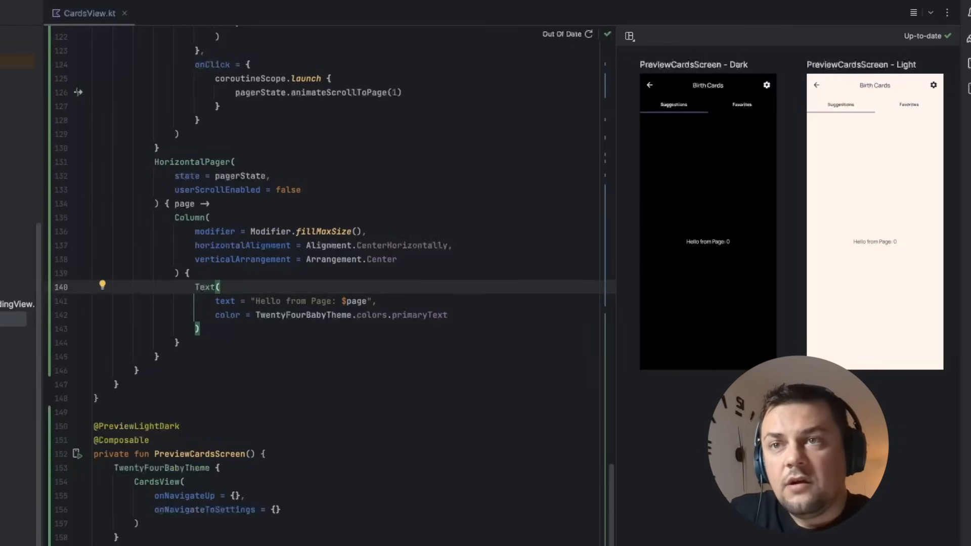
Wrap the pager in Box(modifier = Modifier.fillMaxSize()) and begin an Image using baby_cards_circle_background
text(Box)
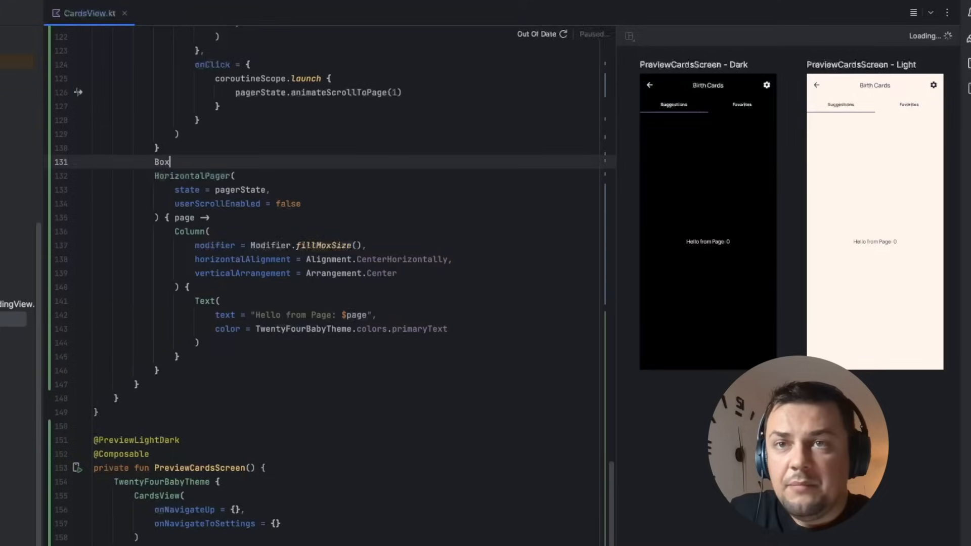
text((modifier = Modifier.fillMaxSize()) {)
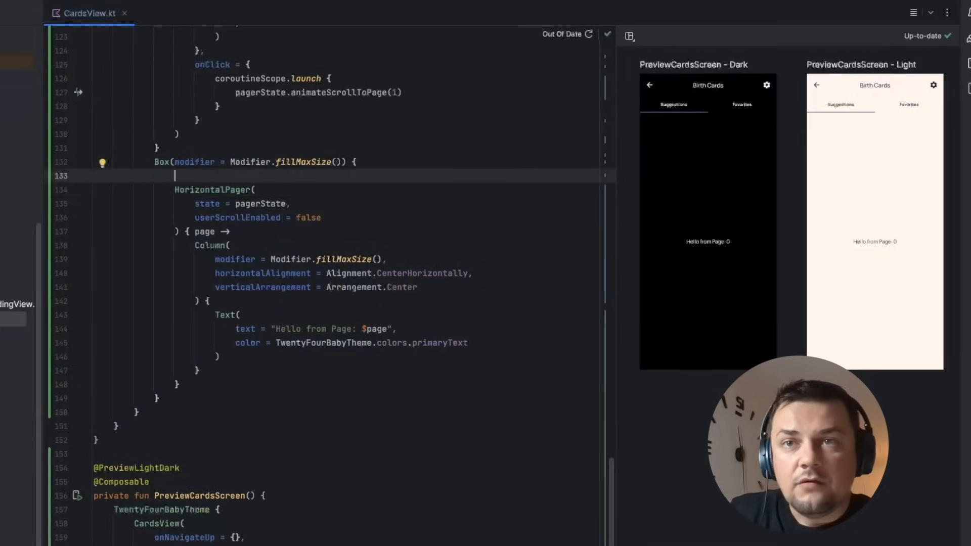
text(Image(painter = painterResource(id = R.drawable.baby_cards_circle_background), contentD)
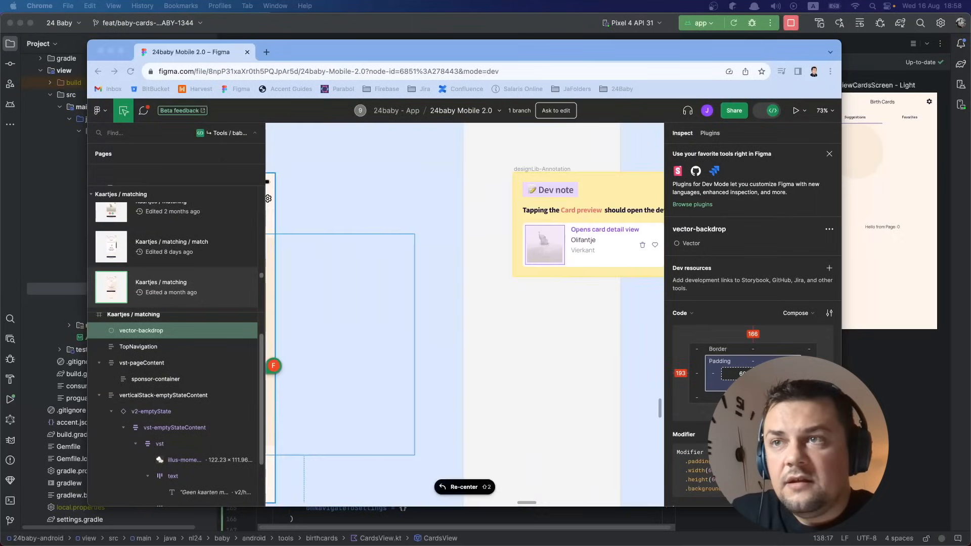
scroll(down, 3)
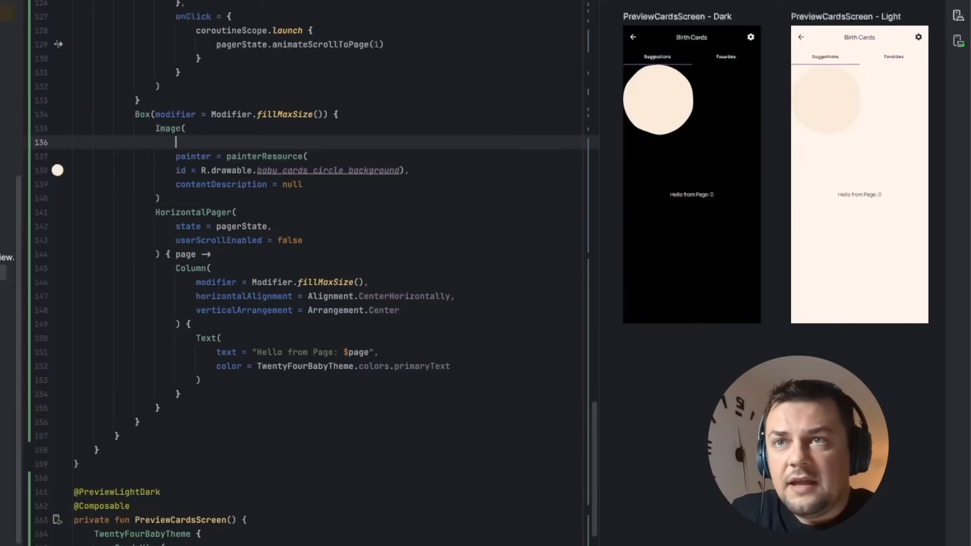
Give the circle Image modifier Modifier.wrapContentSize(unbounded = true).graphicsLayer { }
text(modifier = Modifier.wrapContentSize(unbounded =)
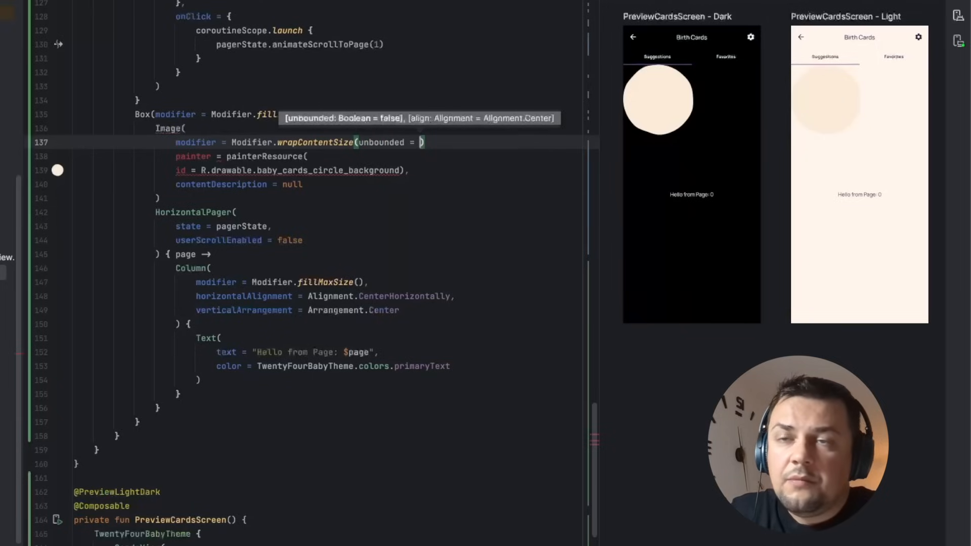
text(true)
text(.graphicsLayer {)
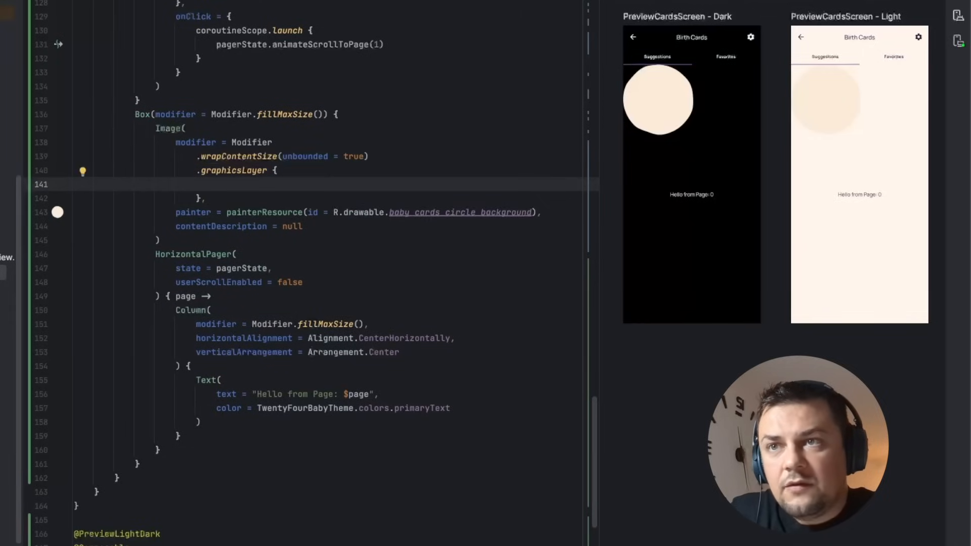
click(216, 184)
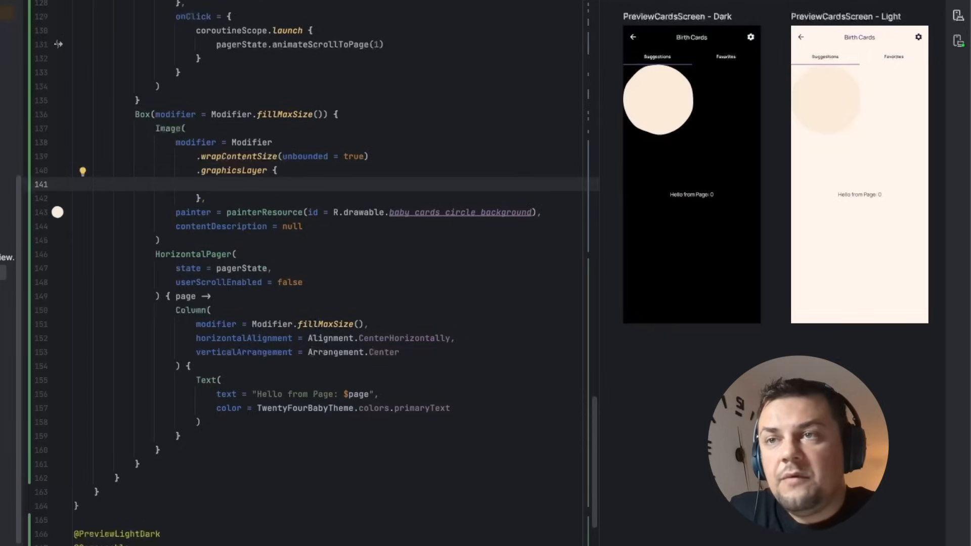
click(216, 184)
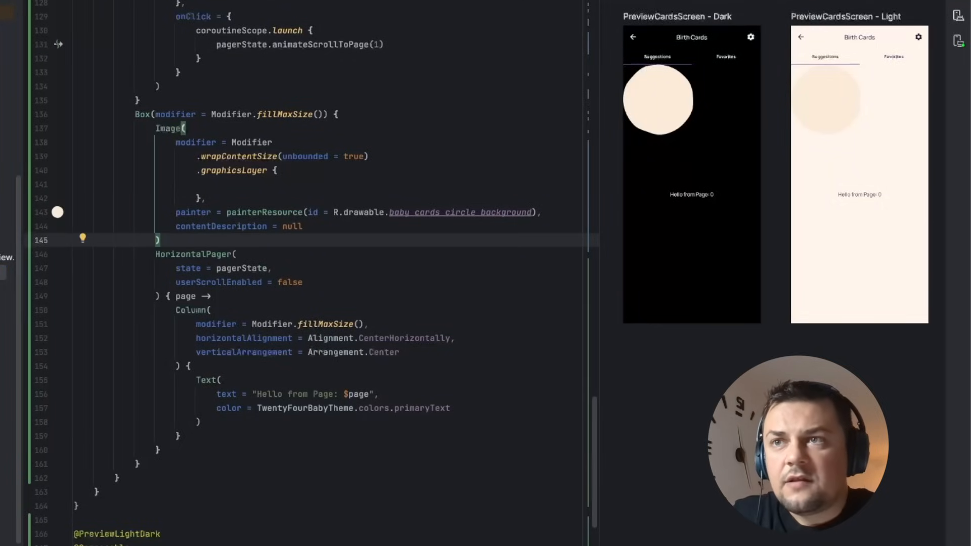
Set the image's contentScale to FixedScale(2.5f)
text(contentScale = FixedScale)
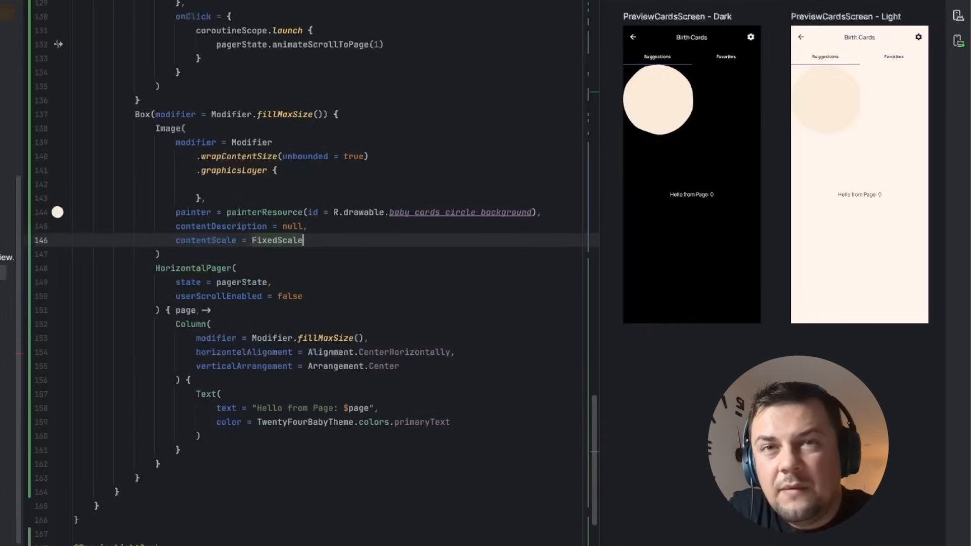
text((1f))
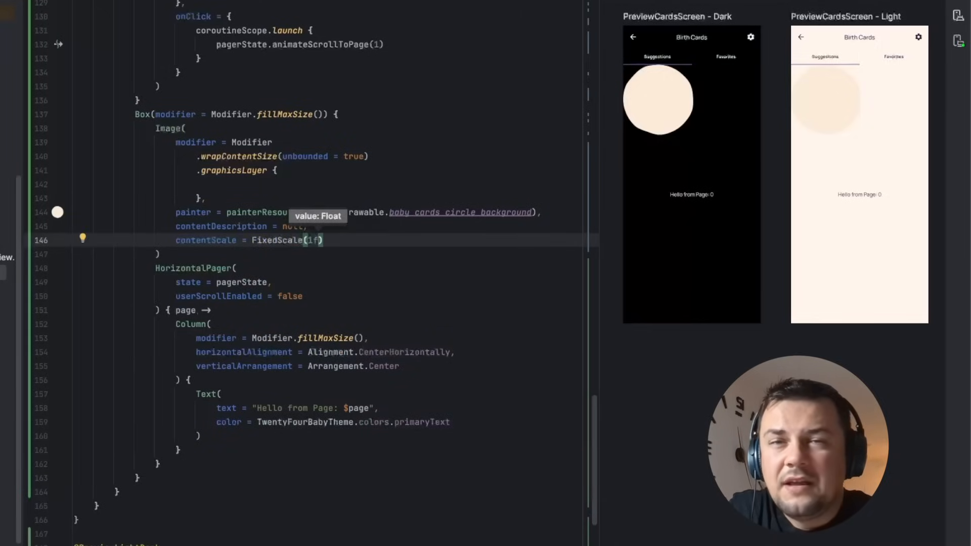
text(2.5)
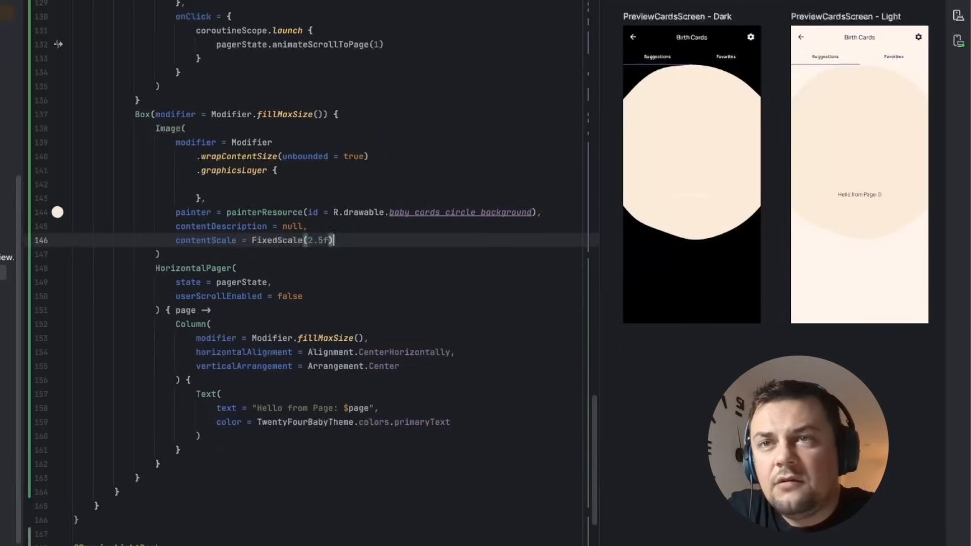
Add colorFilter = ColorFilter.tint(TwentyFourBabyTheme.colors.primaryVariant) to the image
text(colorFilter = Co)
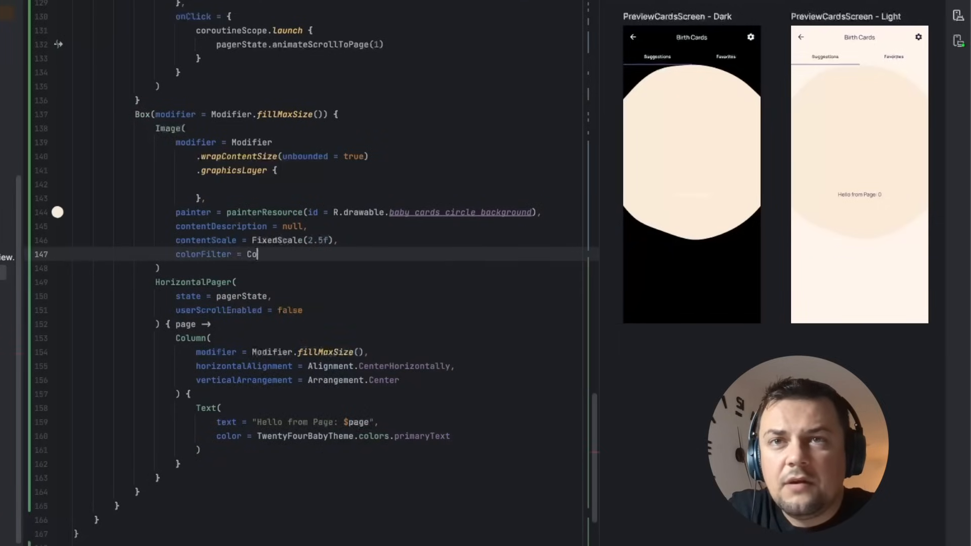
text(ColorFilter.tint(TwentyFourBabyTheme.colors.)
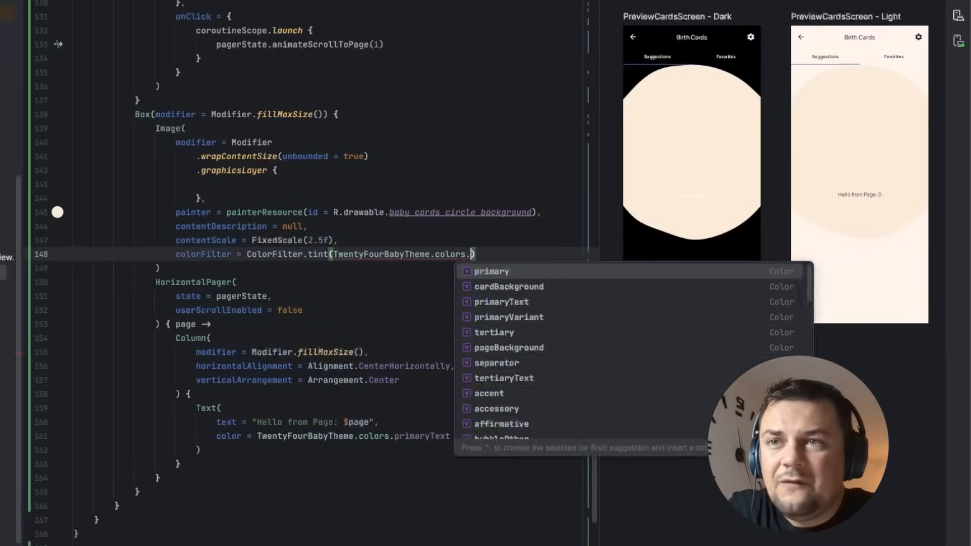
click(508, 317)
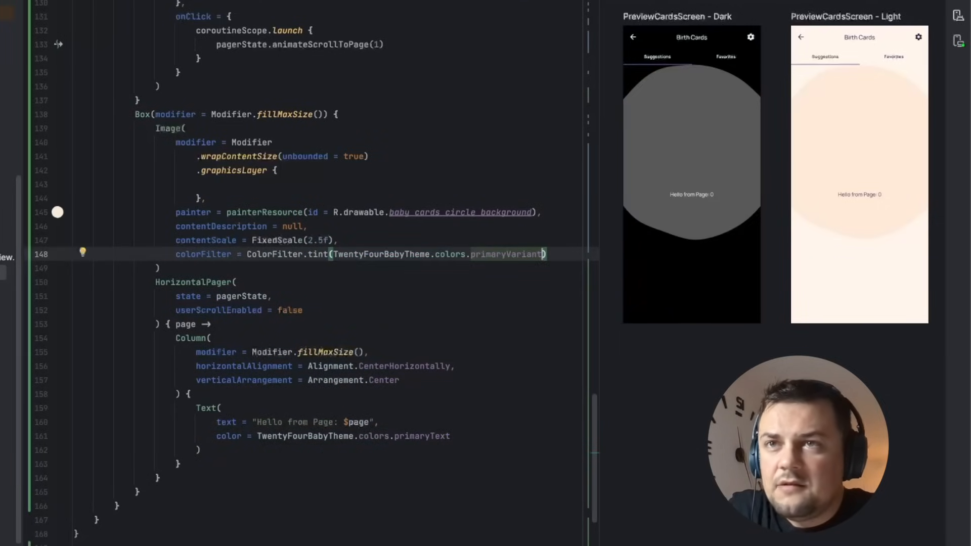
In graphicsLayer, use page 0's offset fraction for translationX and set translationY to height/8
text(val offset = pagerState.)
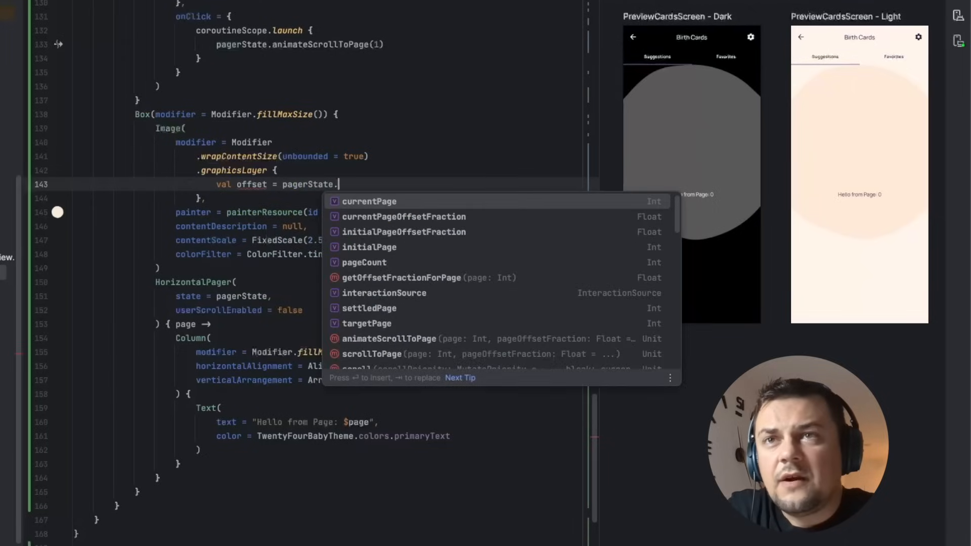
click(400, 277)
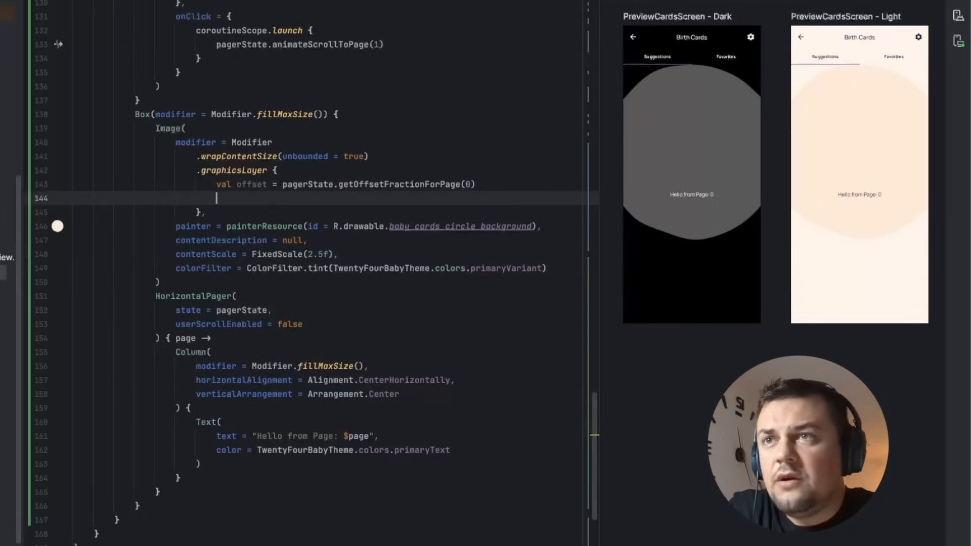
text(translationX = (size.width / 2f))
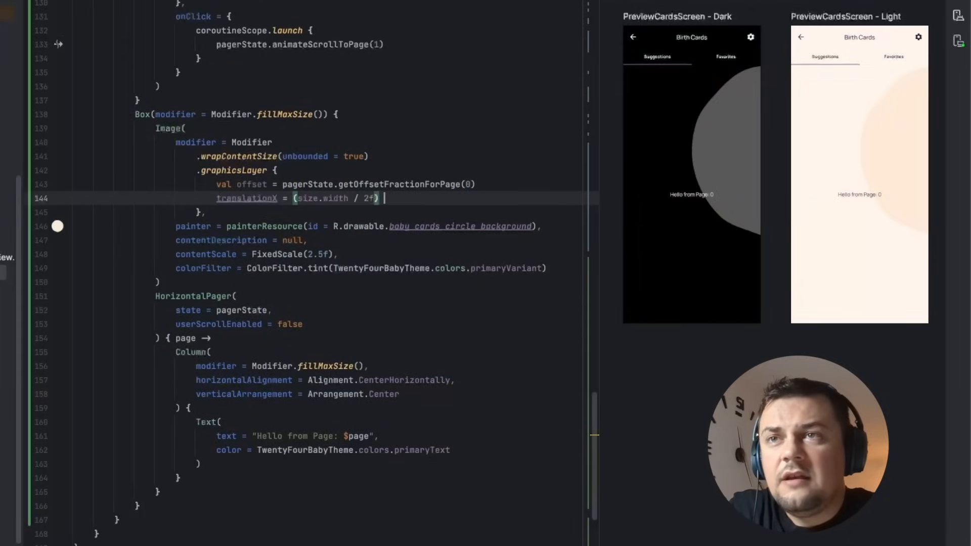
text(- (offset * size.width / 2))
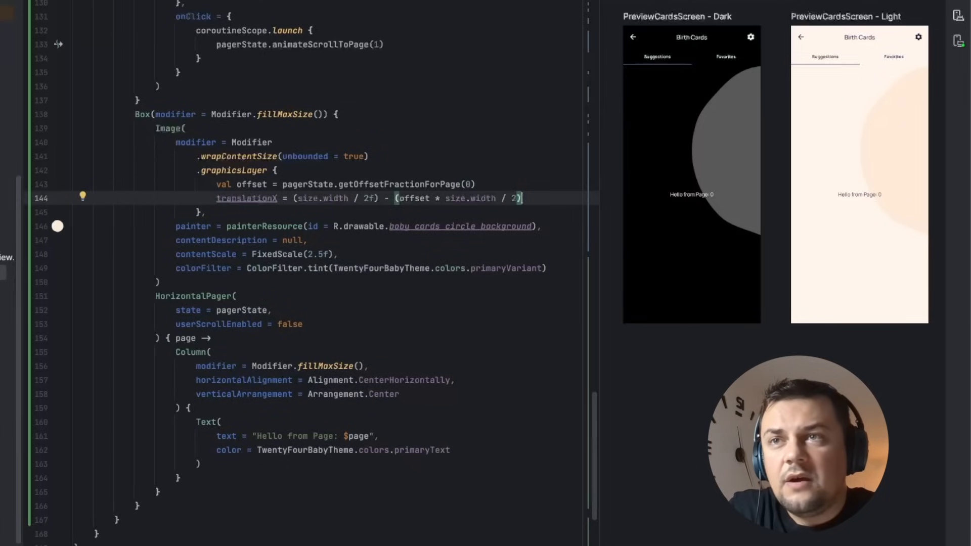
text(translationY = size)
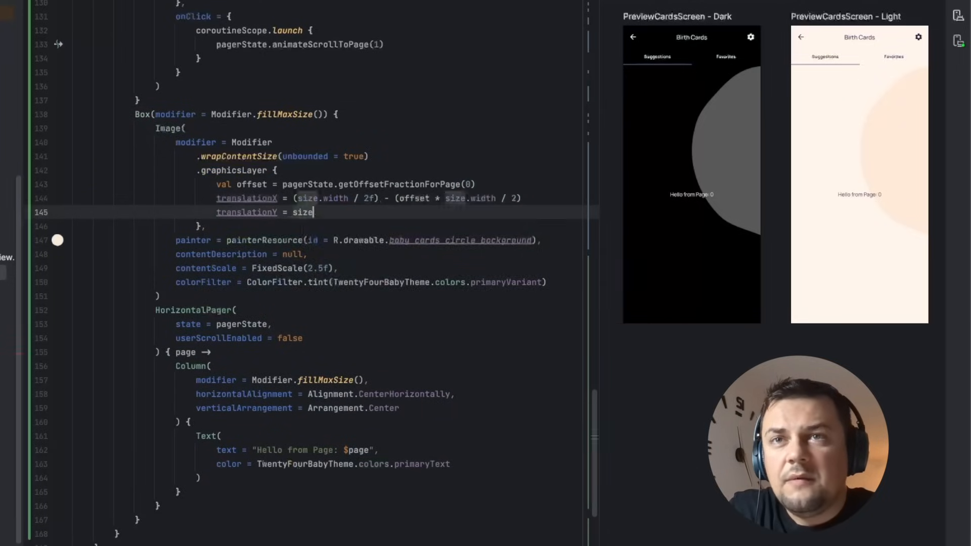
text(.height / 8f)
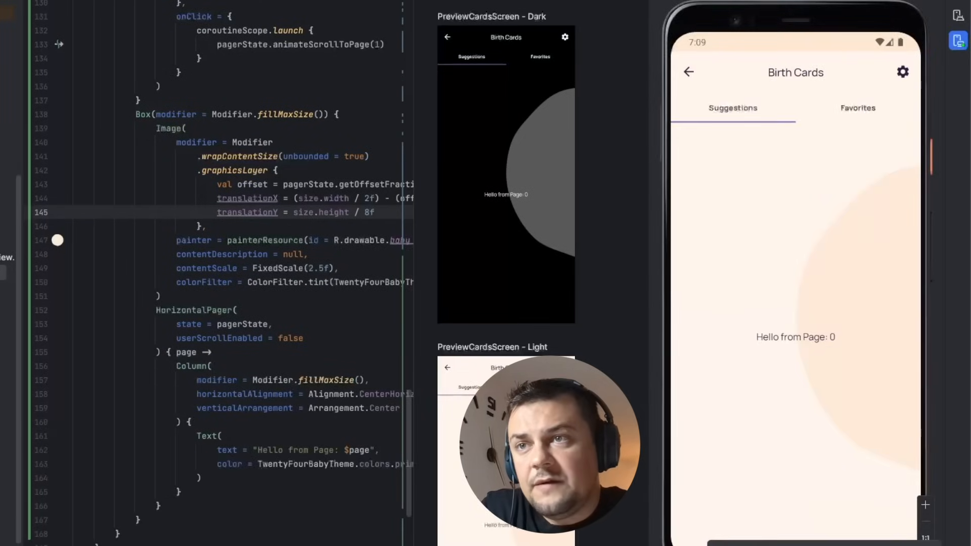
Tap the Favorites tab in the running app to watch the circle slide in
click(858, 108)
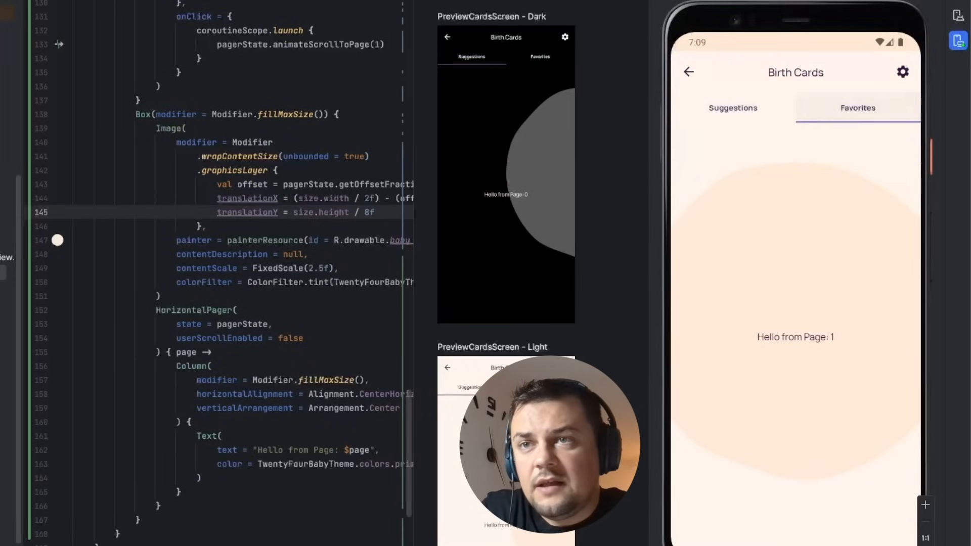